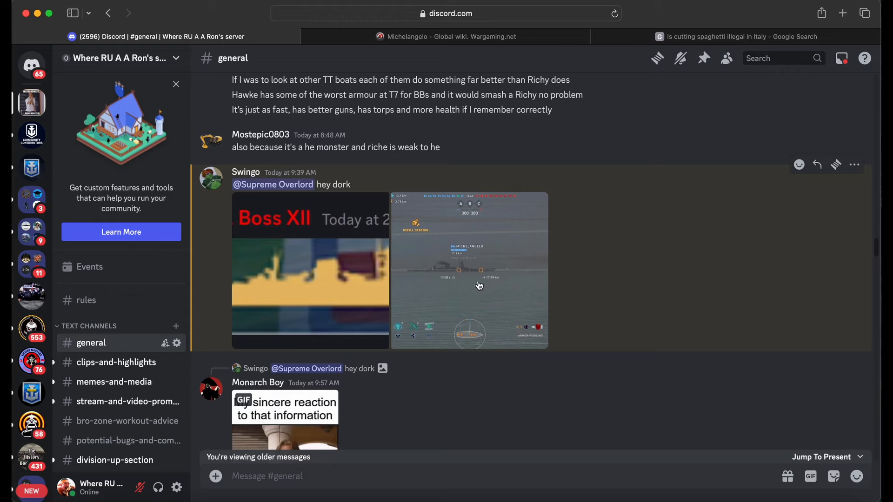
mouse_move(246, 173)
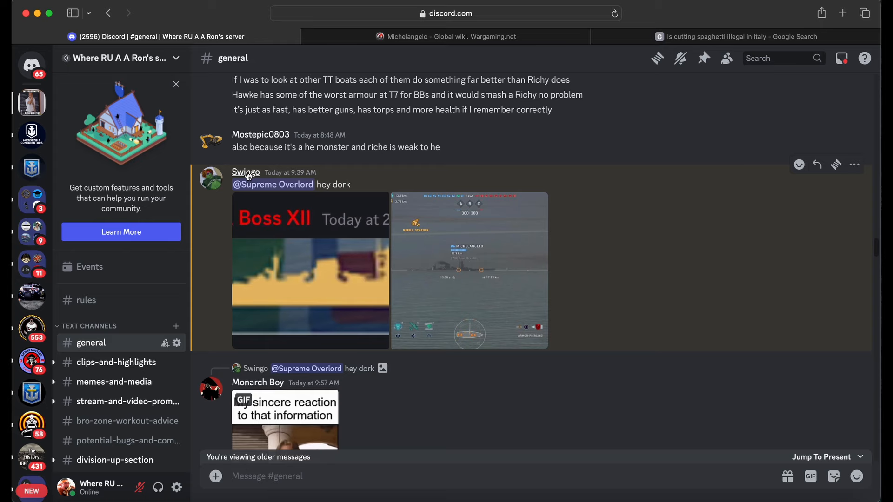
- Read the #general messages in Discord, then bring the Michelangelo wiki page to the front
left_click(246, 172)
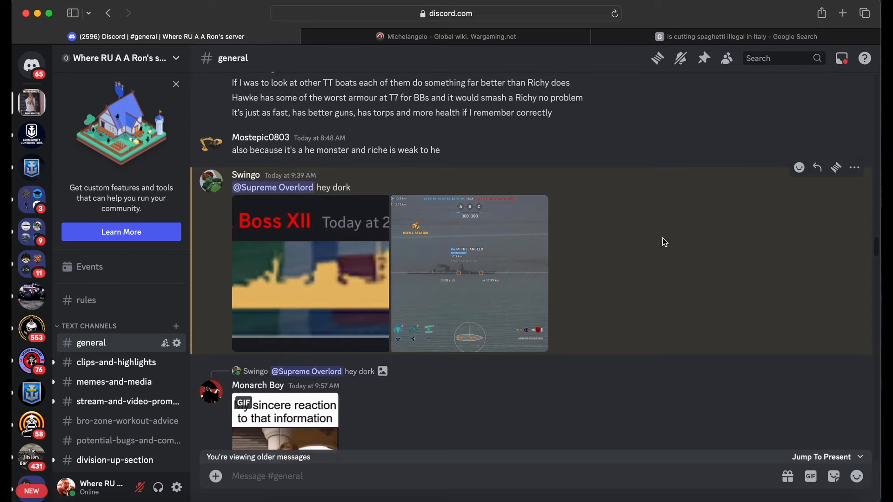
left_click(468, 273)
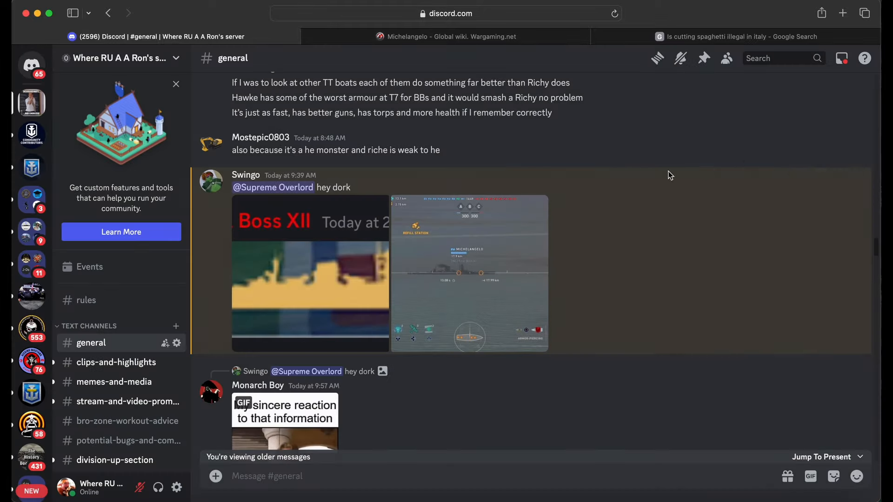
left_click(310, 273)
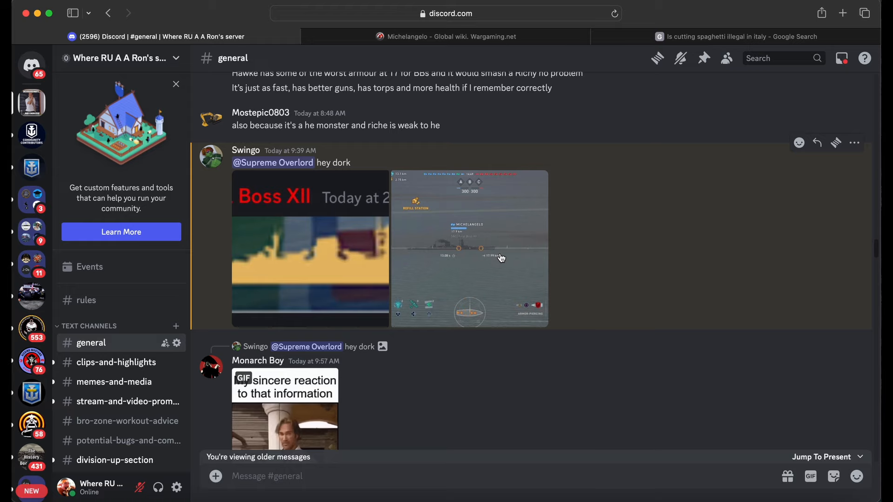
mouse_move(466, 245)
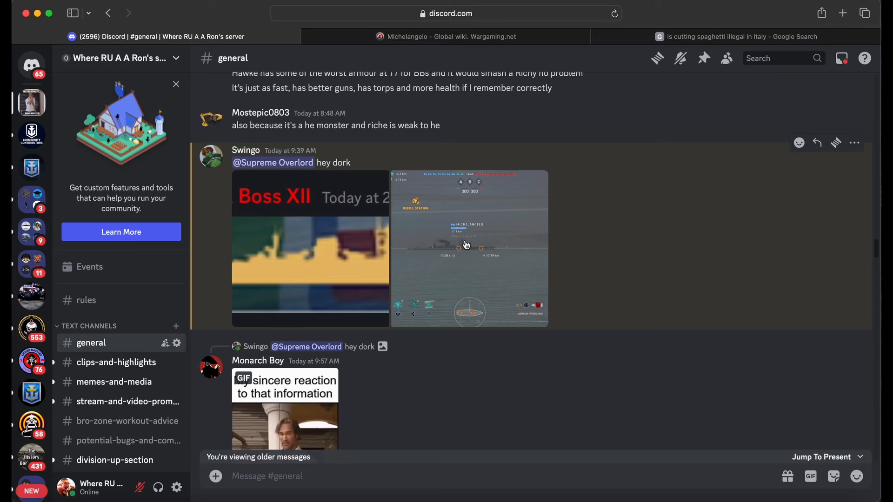
mouse_move(619, 245)
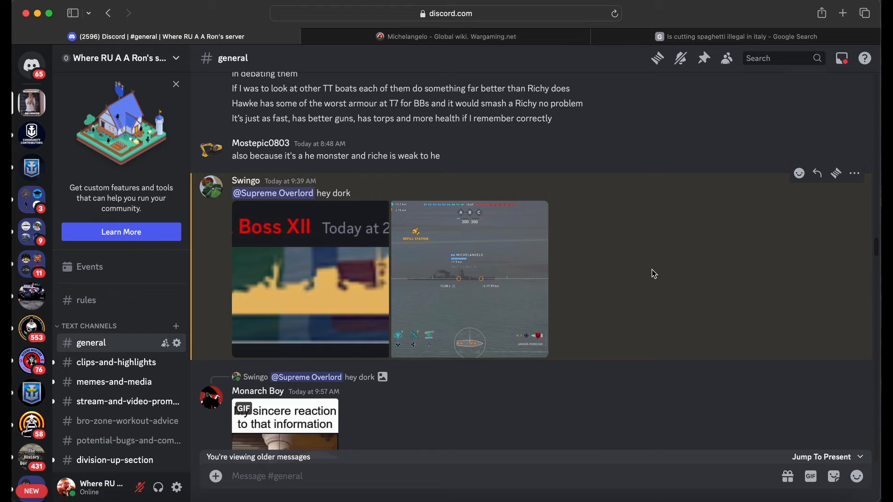
left_click(449, 36)
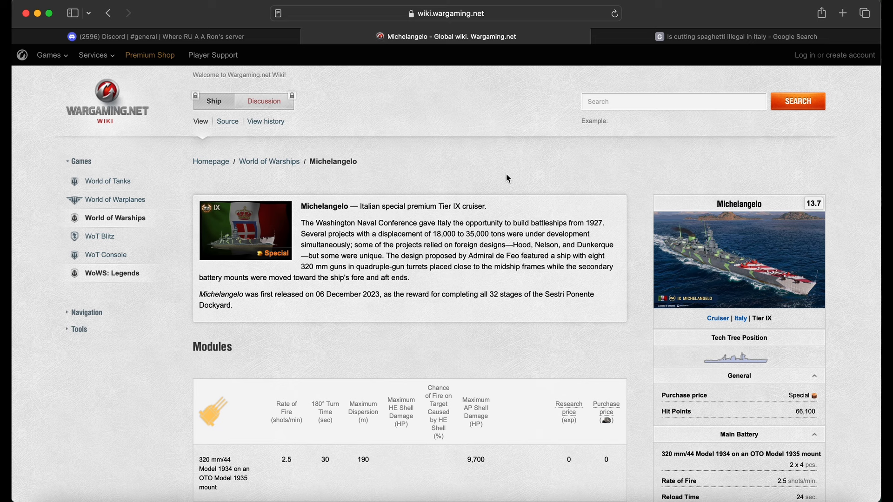
- Skim the Michelangelo hit-point figures, then return to Discord to view the shared battle screenshot
left_click(154, 37)
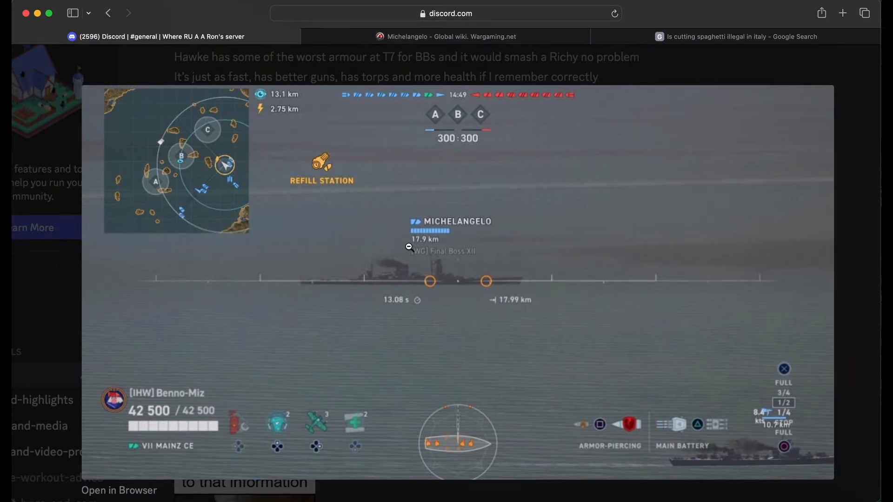
left_click(450, 36)
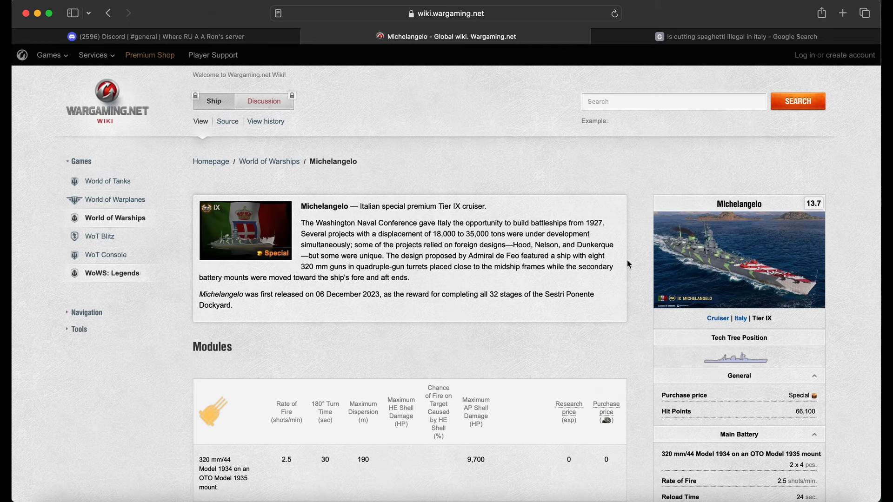
scroll("down", 3)
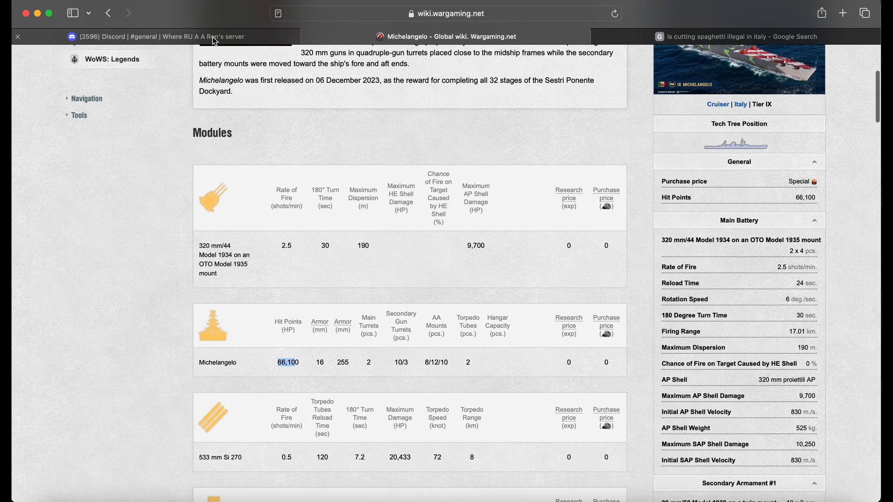
left_click(154, 37)
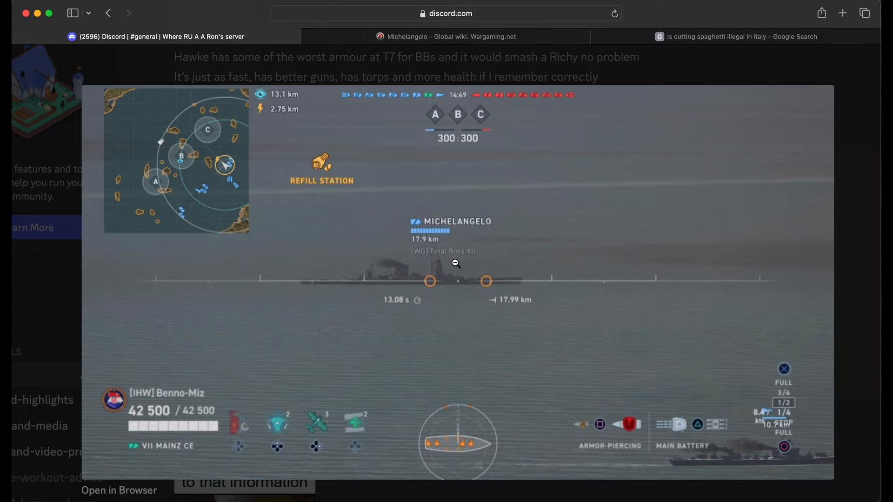
mouse_move(418, 237)
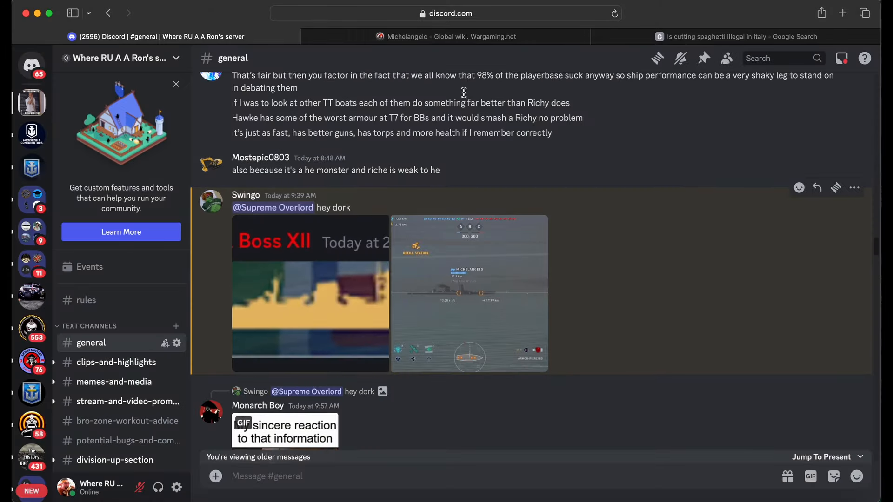
- Bring the Michelangelo wiki page with its 66,100 HP and module tables back in front
left_click(445, 36)
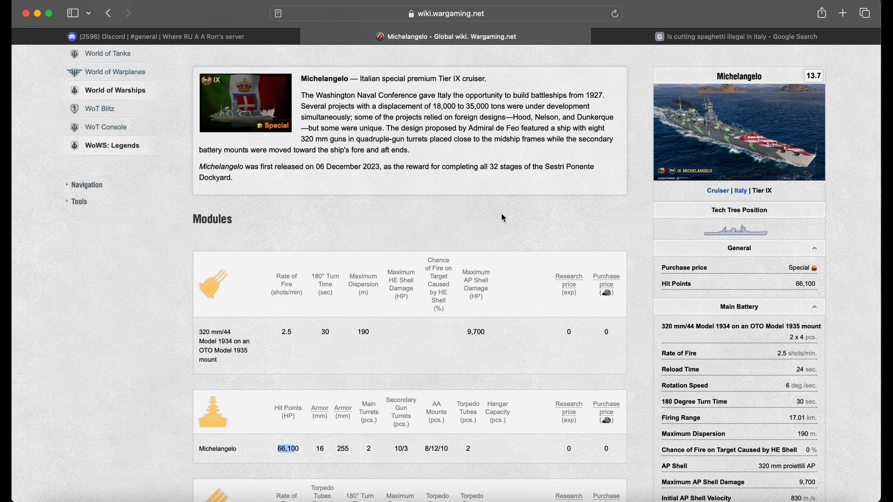
scroll("down", 3)
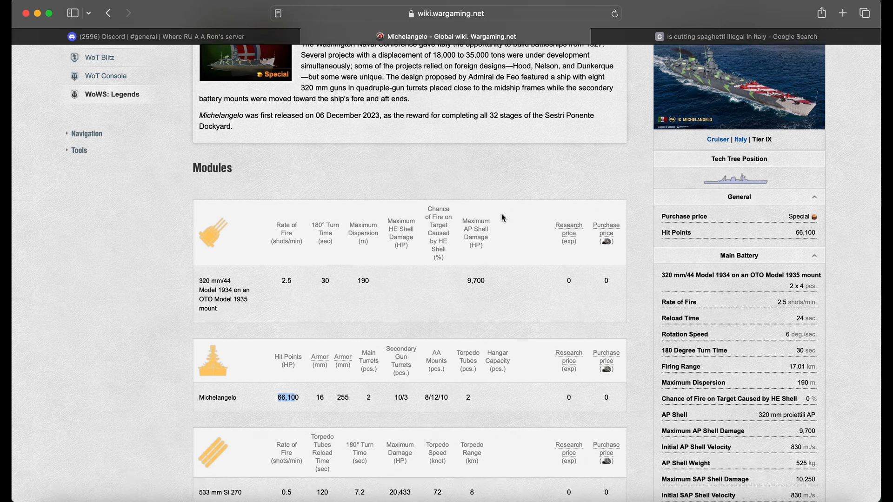
scroll("down", 3)
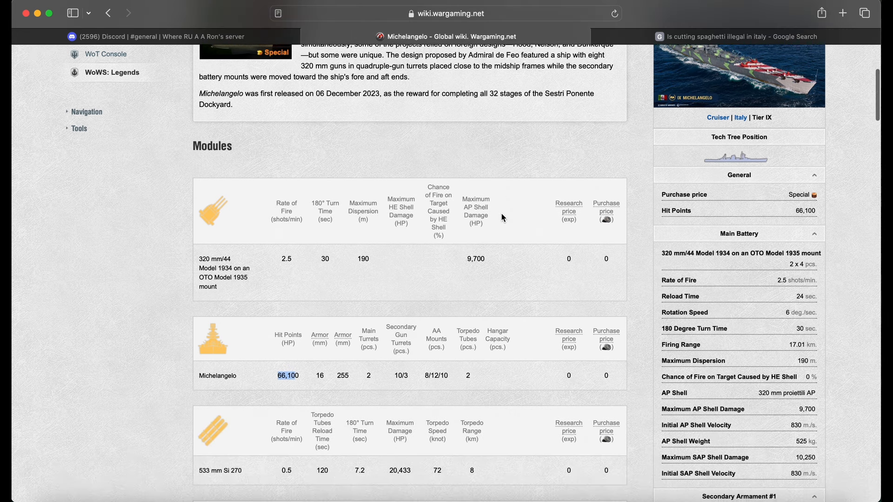
mouse_move(642, 294)
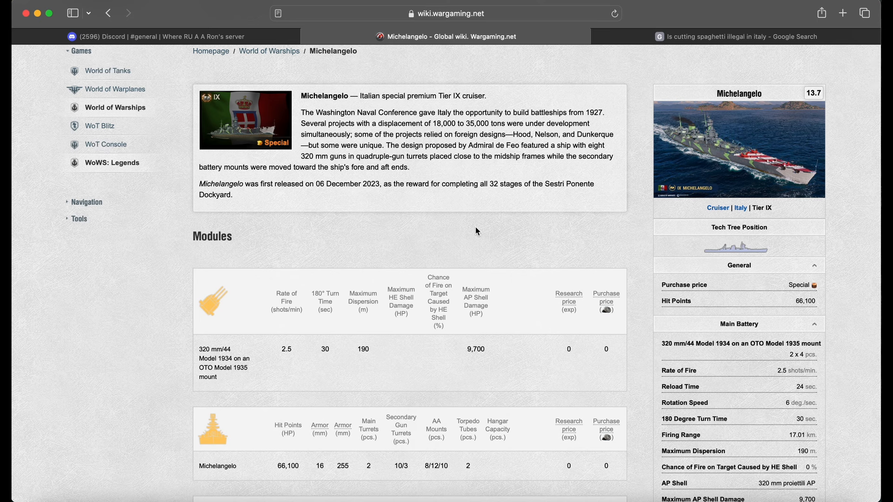
scroll("down", 3)
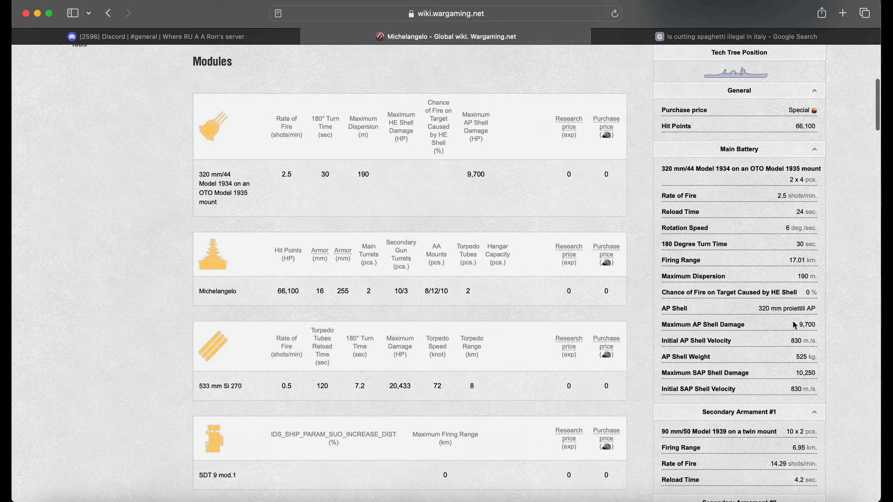
mouse_move(820, 329)
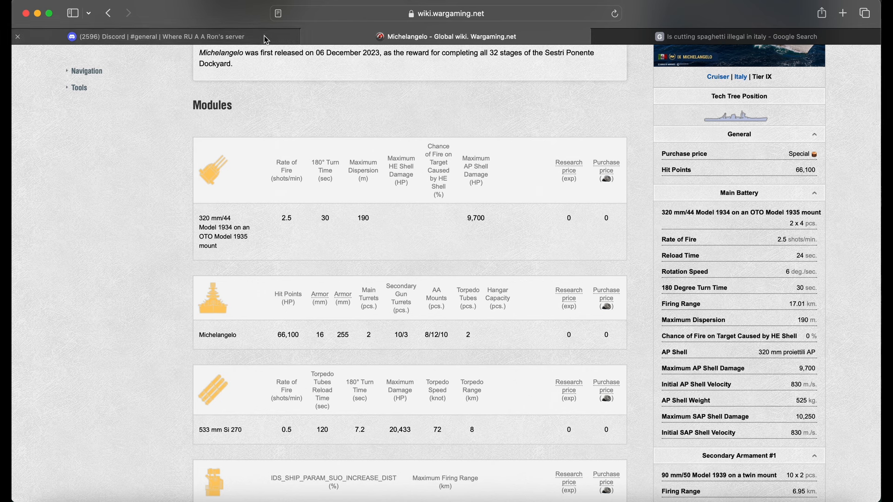
left_click(154, 36)
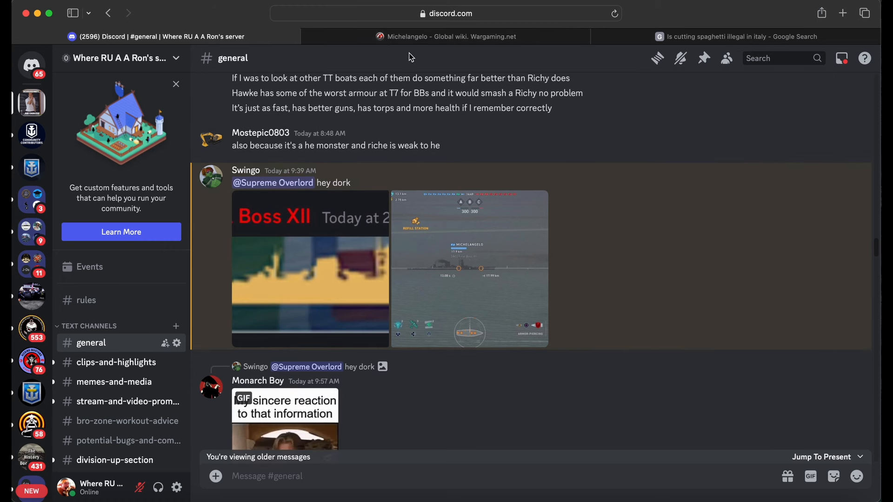
mouse_move(420, 48)
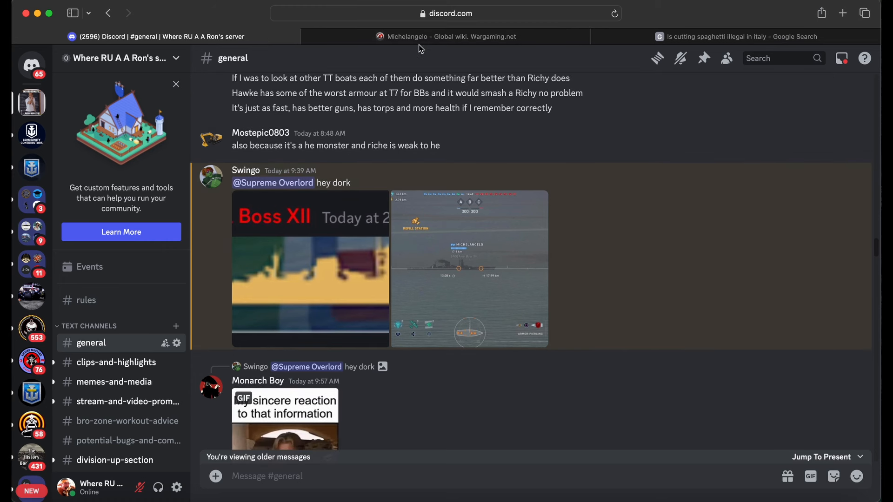
mouse_move(420, 45)
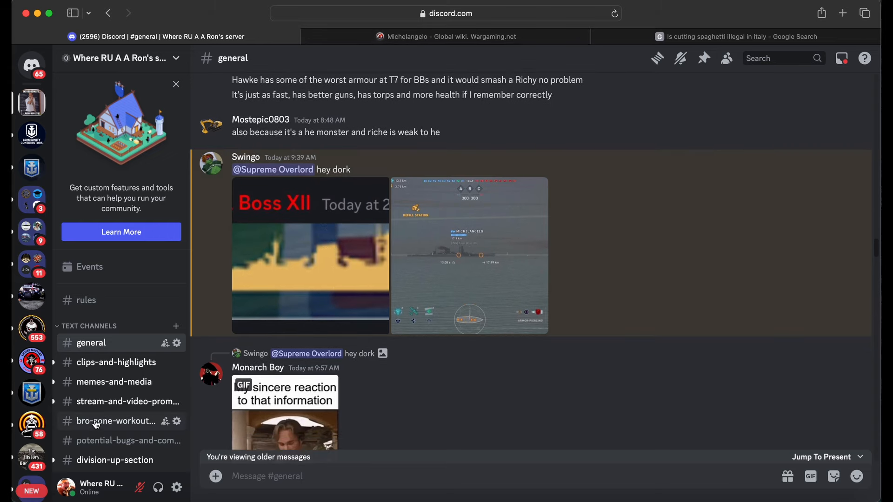
left_click(450, 36)
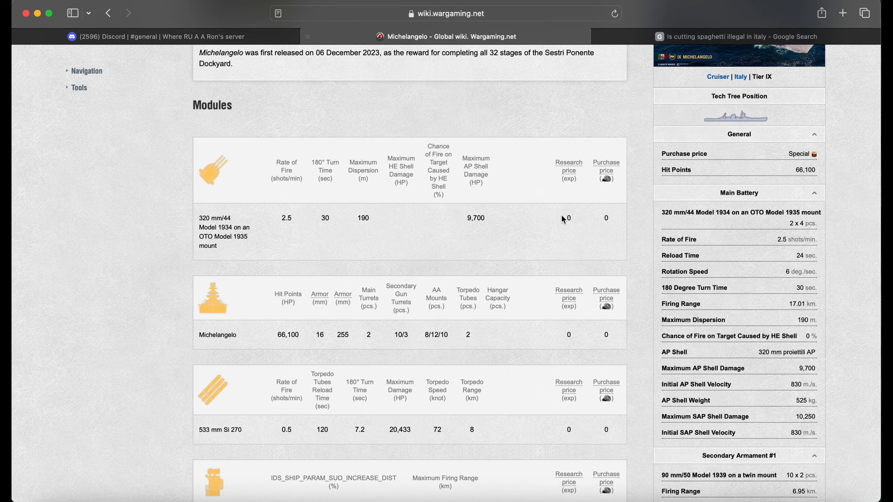
- Scroll through the Modules tables and return to the Tier IX cruiser introduction and ship card
scroll("down", 3)
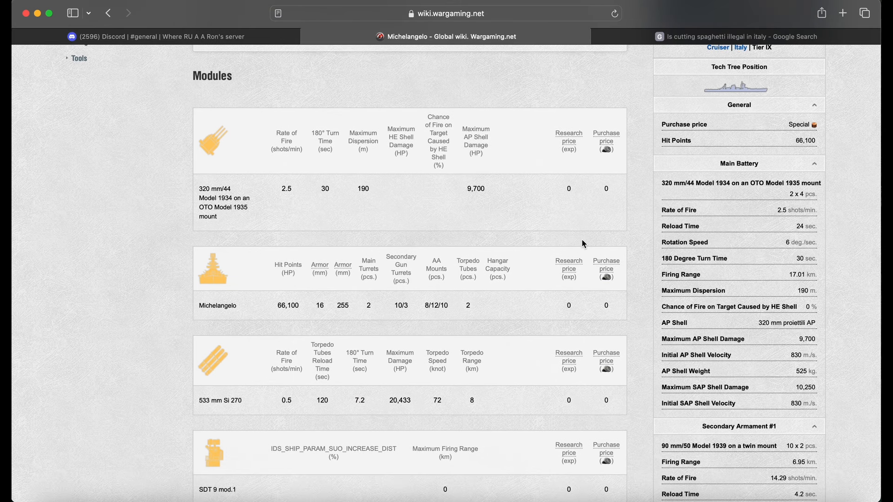
scroll("down", 3)
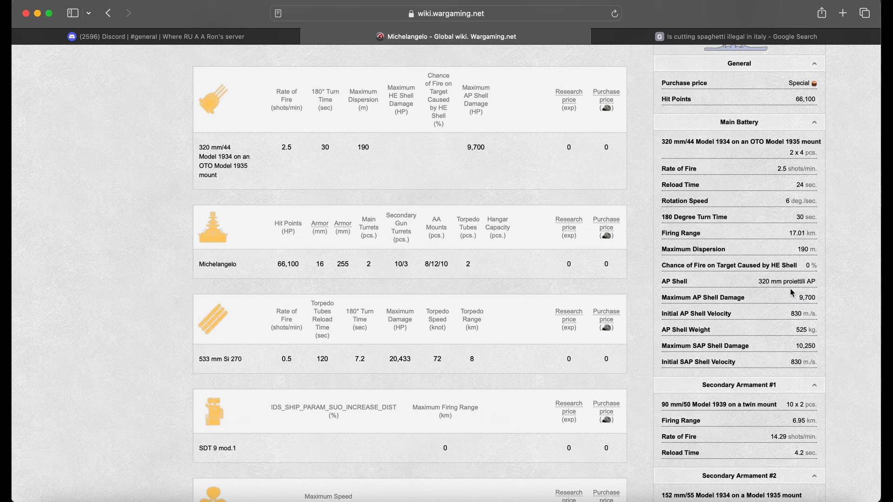
mouse_move(803, 297)
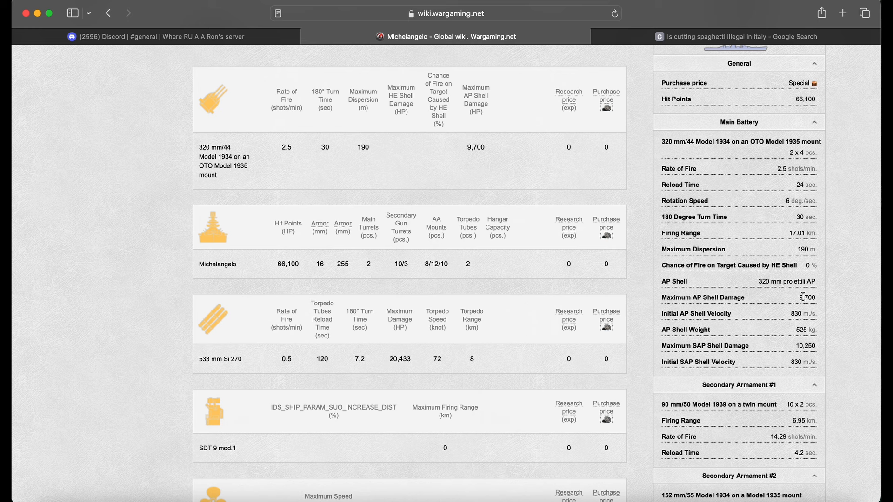
scroll("down", 3)
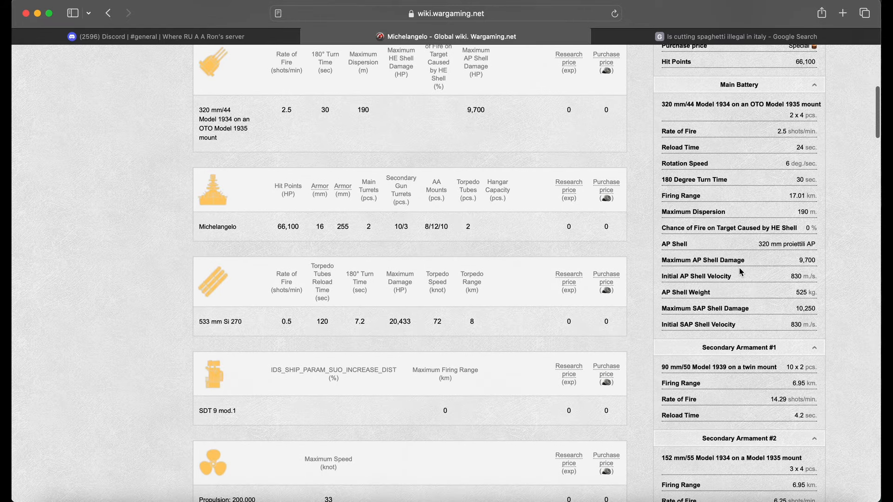
scroll("down", 3)
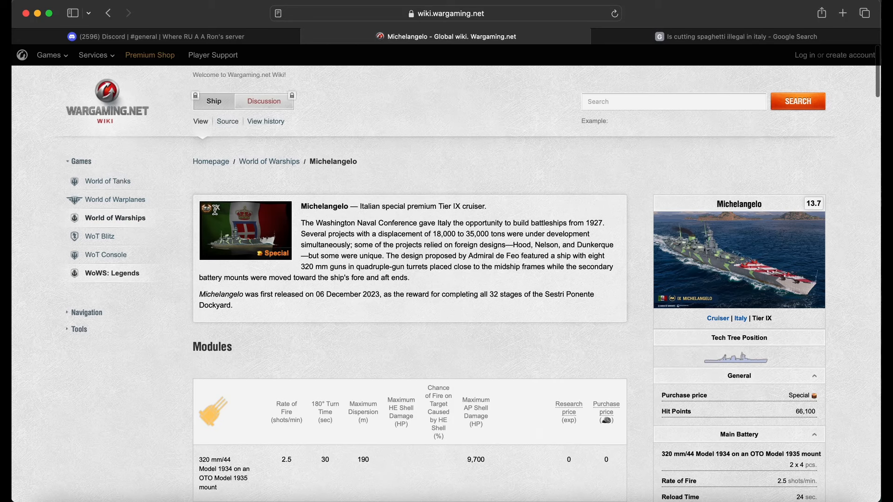
scroll("down", 3)
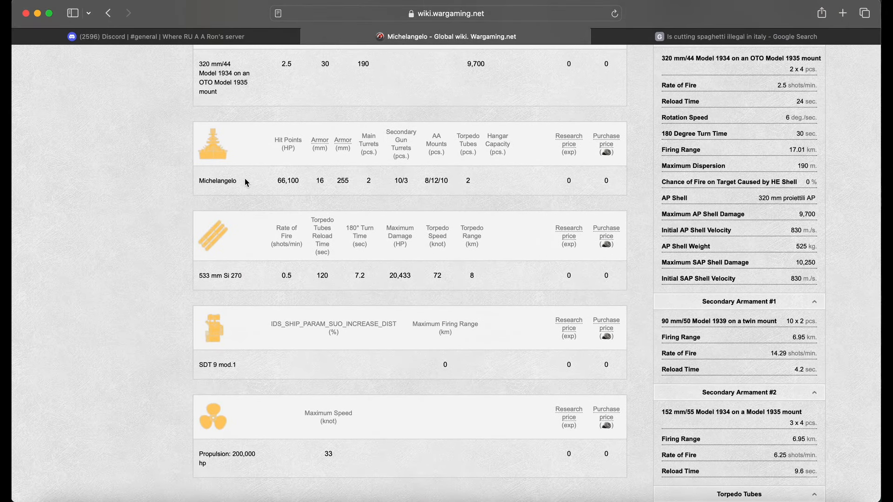
mouse_move(290, 287)
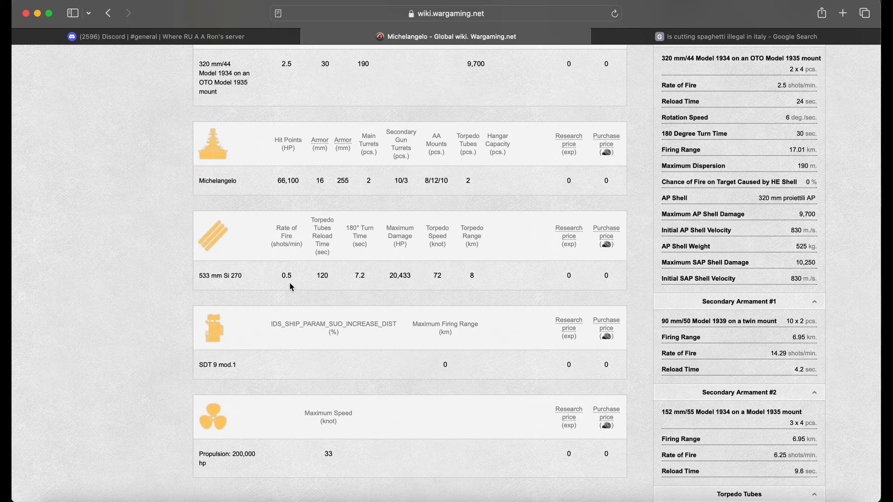
mouse_move(605, 256)
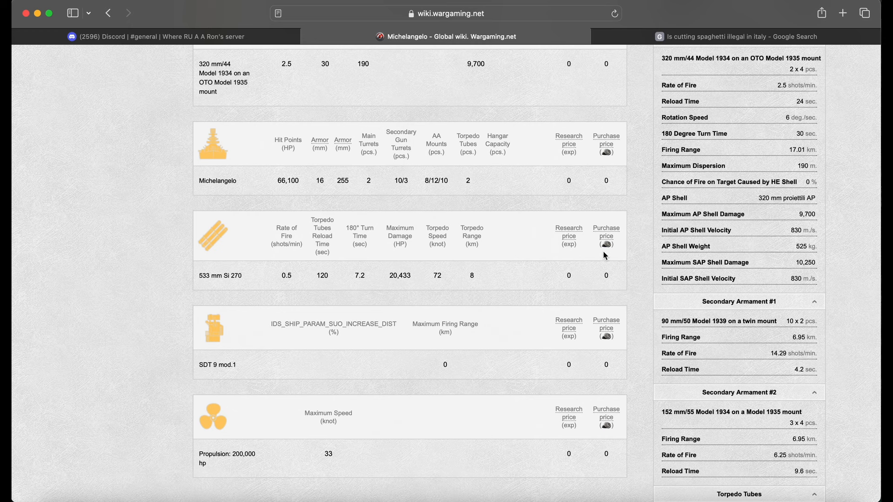
scroll("down", 3)
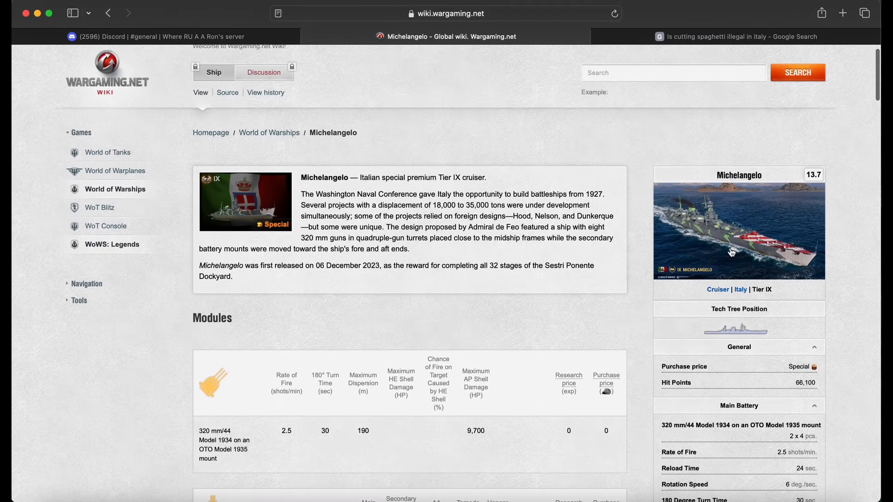
left_click(737, 228)
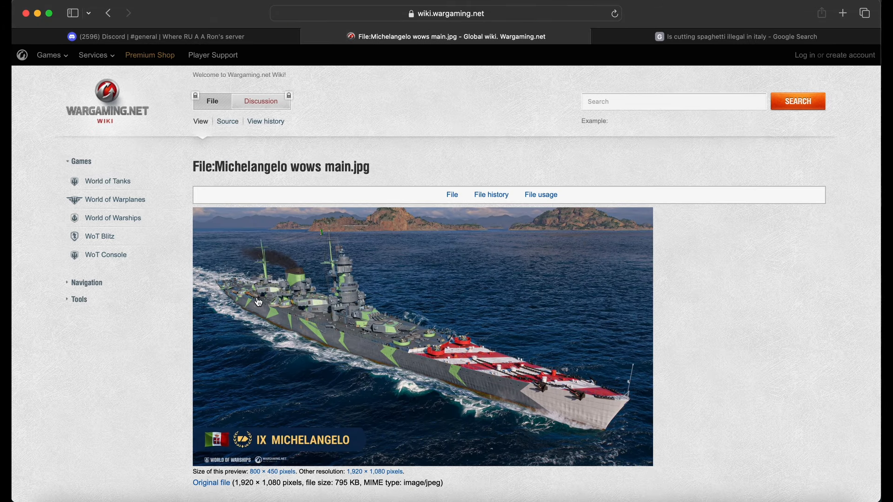
mouse_move(270, 106)
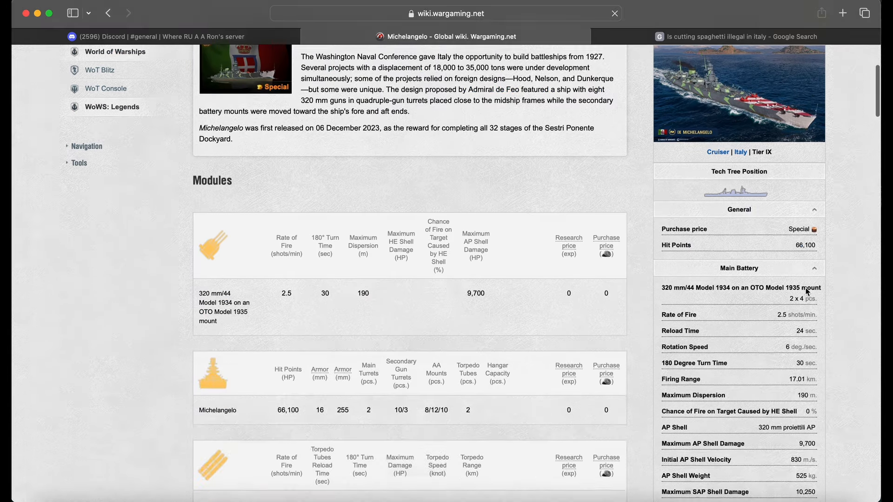
- Scroll to the Compatible Upgrades slots and the Player Opinion heading with maneuverability stats
scroll("down", 3)
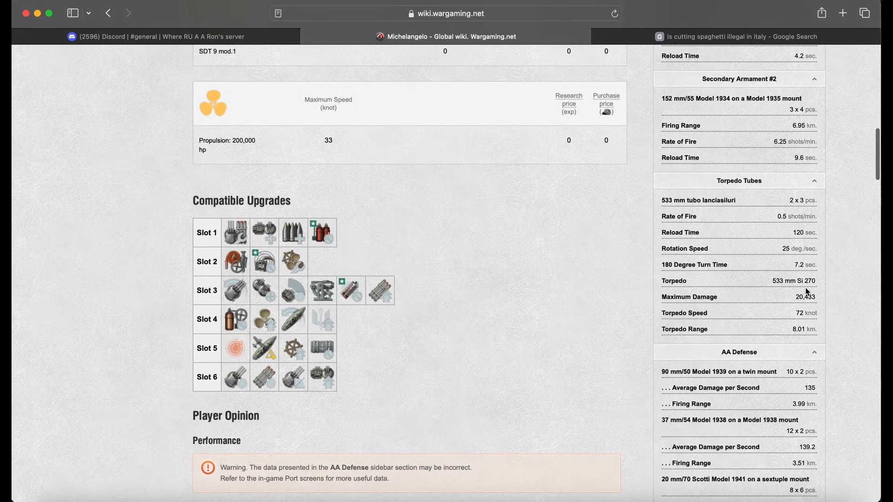
double_click(802, 312)
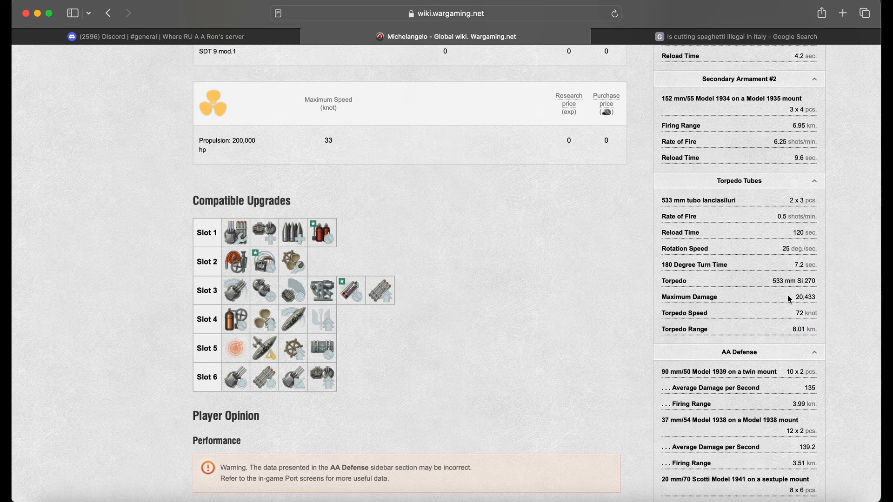
mouse_move(707, 294)
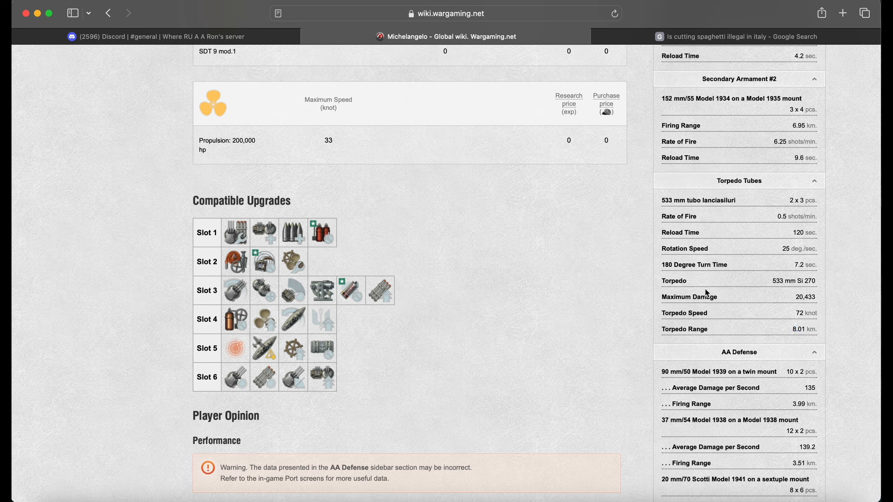
scroll("down", 3)
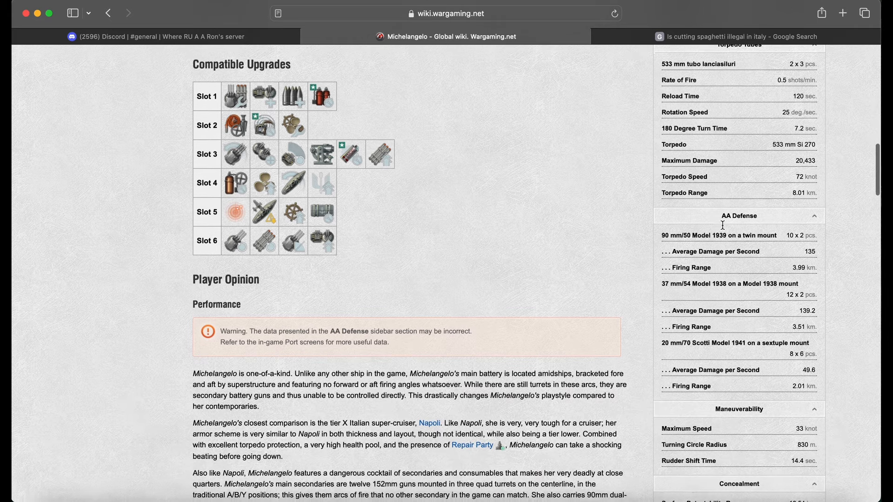
- Scroll to the Player Opinion text on the Napoli comparison, secondaries, torpedoes and concealment
scroll("down", 3)
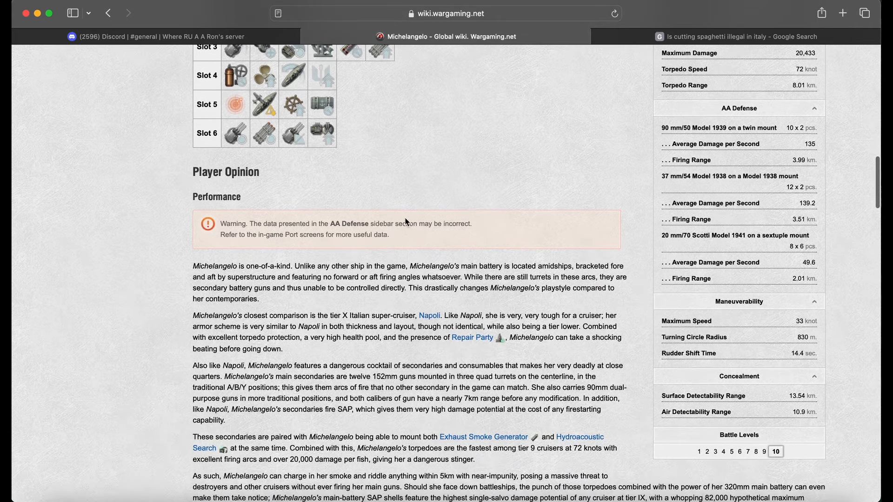
scroll("down", 3)
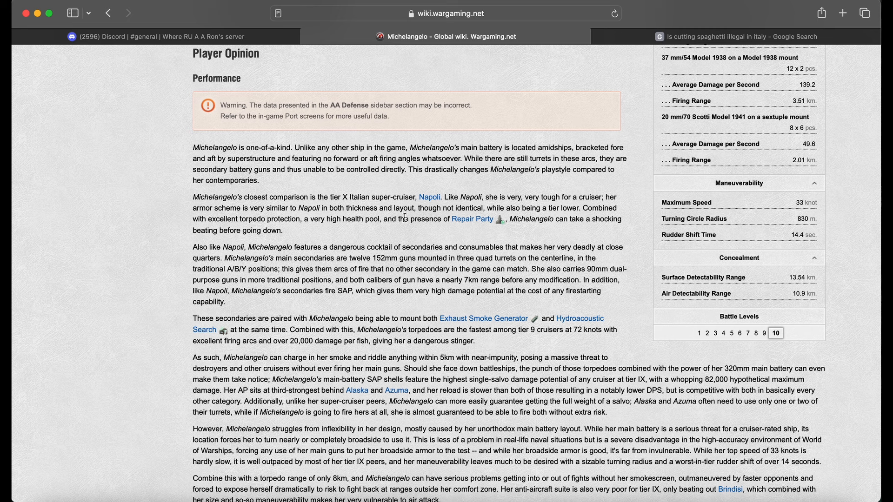
mouse_move(431, 238)
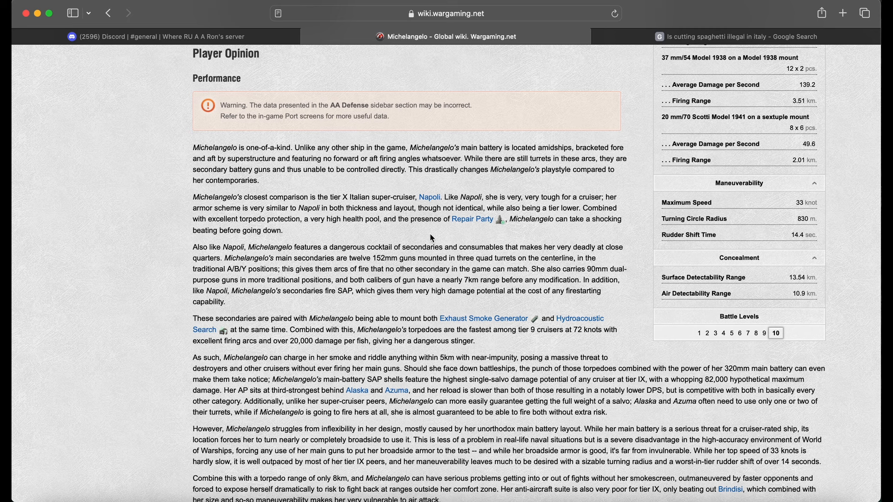
mouse_move(599, 260)
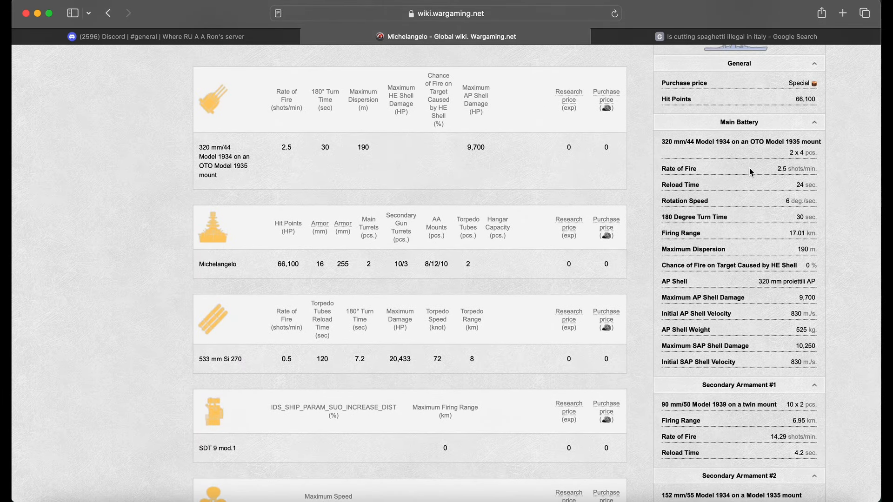
mouse_move(797, 186)
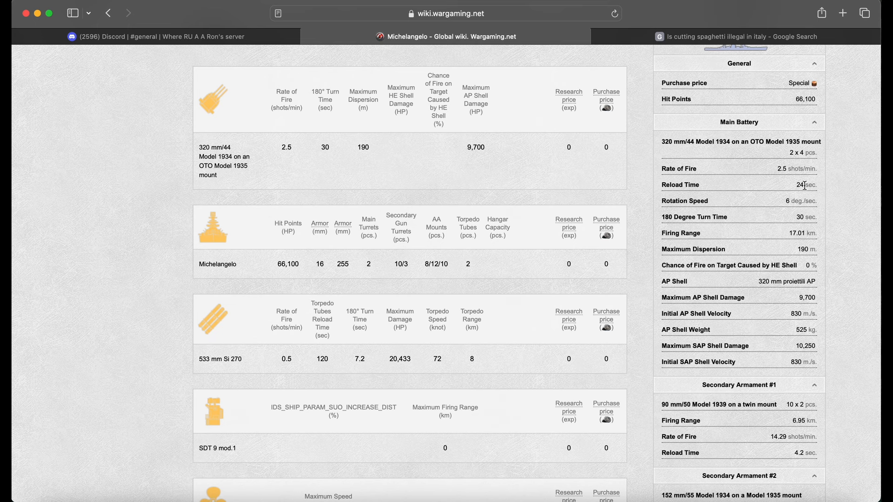
- Scroll past the Player Opinion closing verdict to the Pros list
scroll("down", 3)
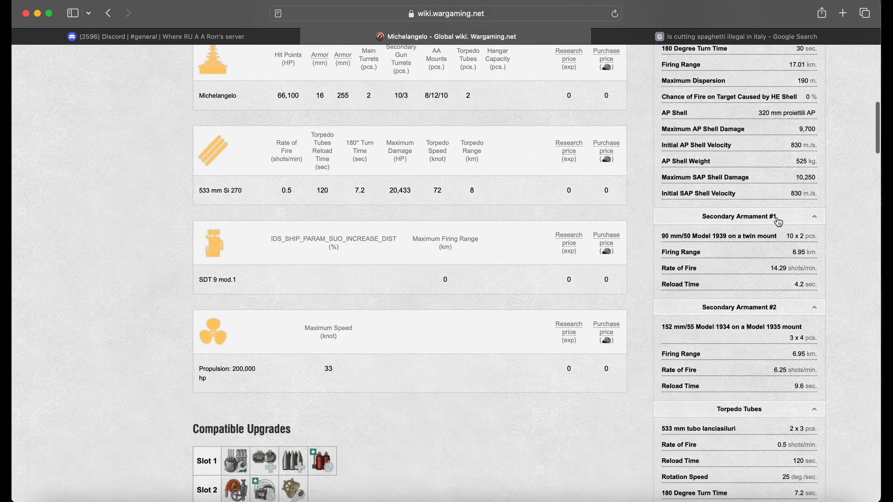
scroll("down", 3)
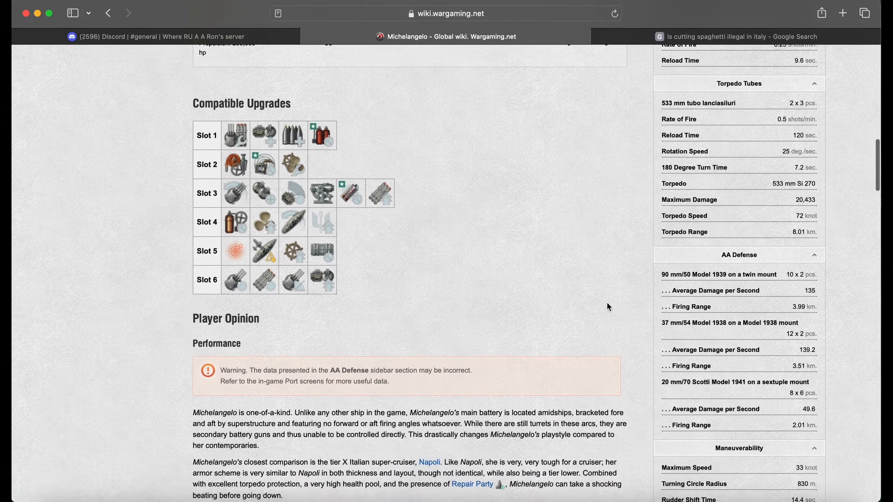
scroll("down", 3)
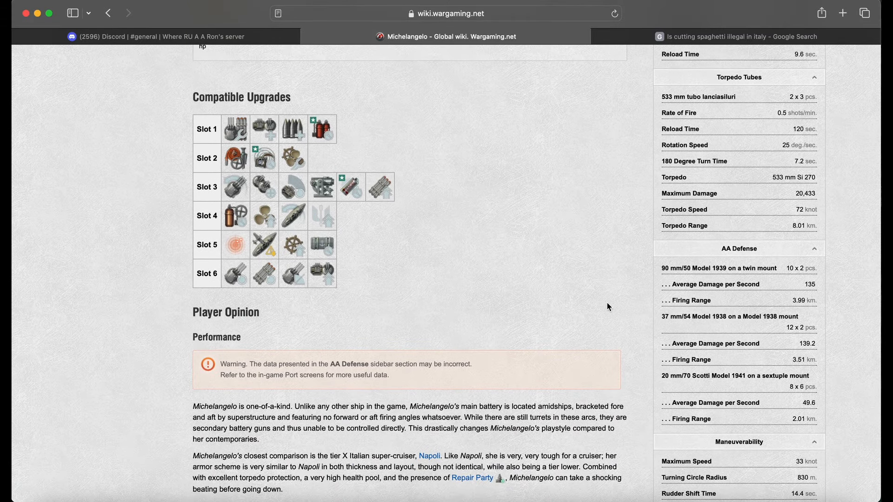
scroll("down", 3)
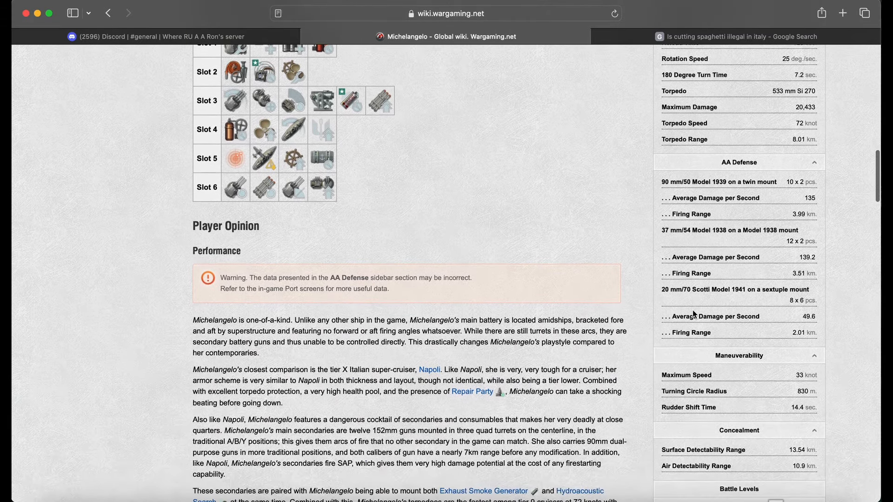
scroll("down", 3)
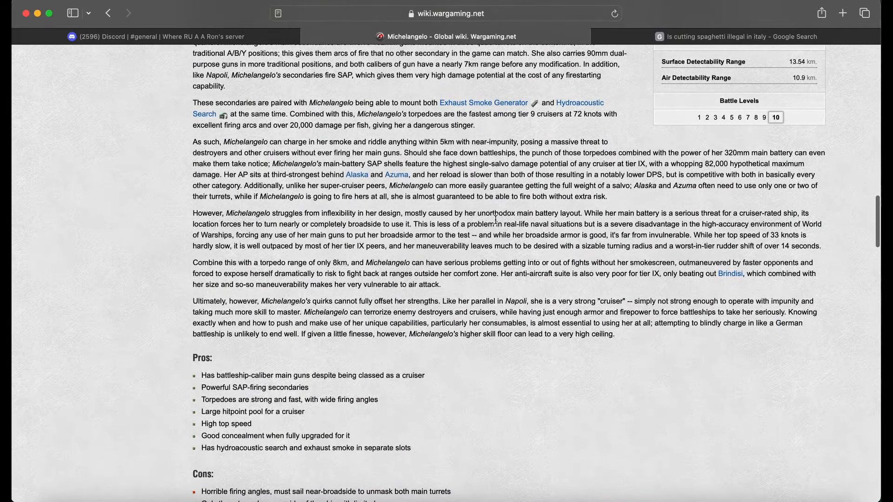
scroll("down", 3)
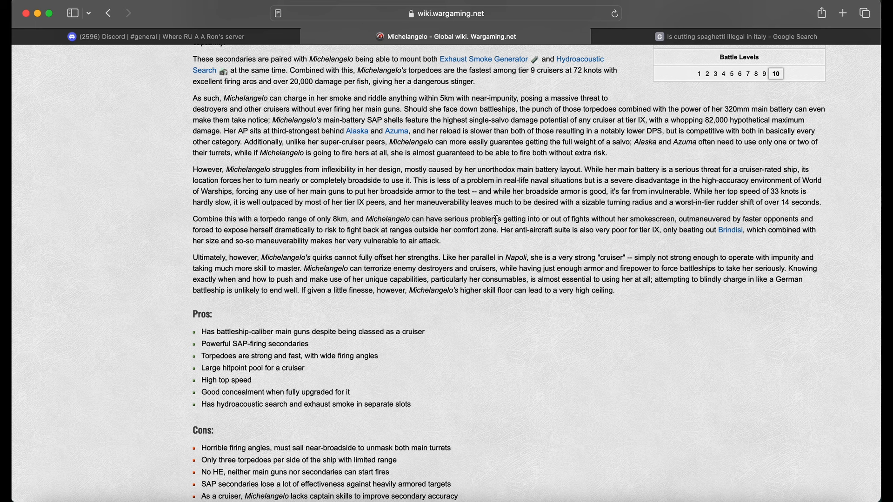
mouse_move(227, 400)
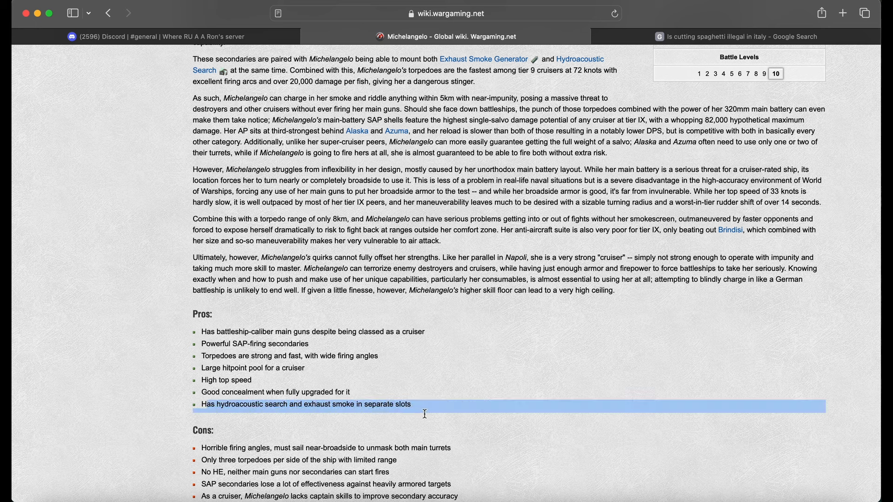
left_click(423, 404)
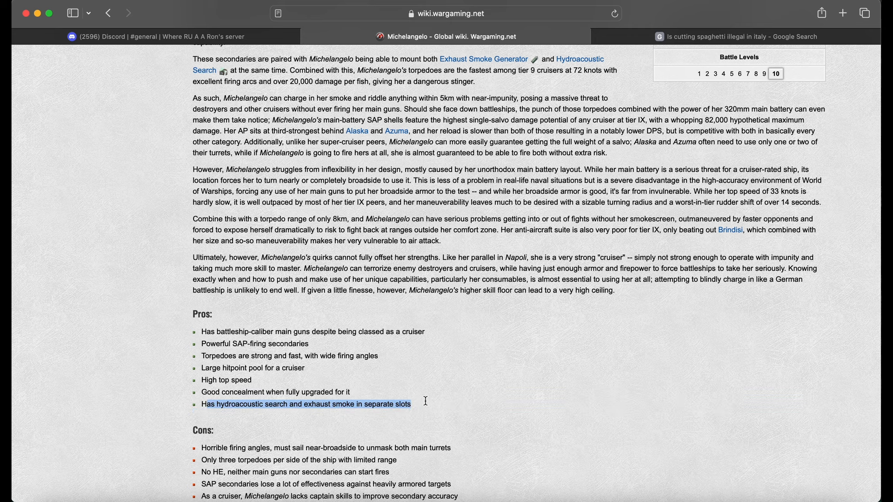
left_click(424, 404)
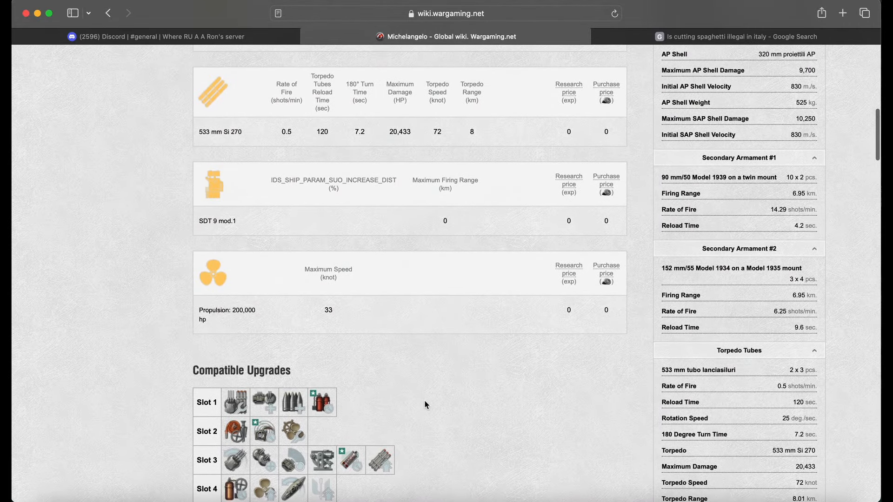
scroll("up", 3)
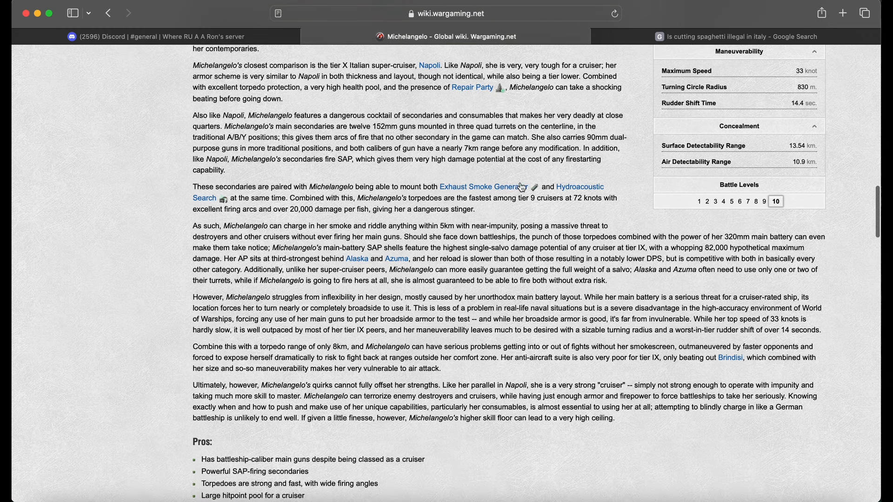
mouse_move(573, 194)
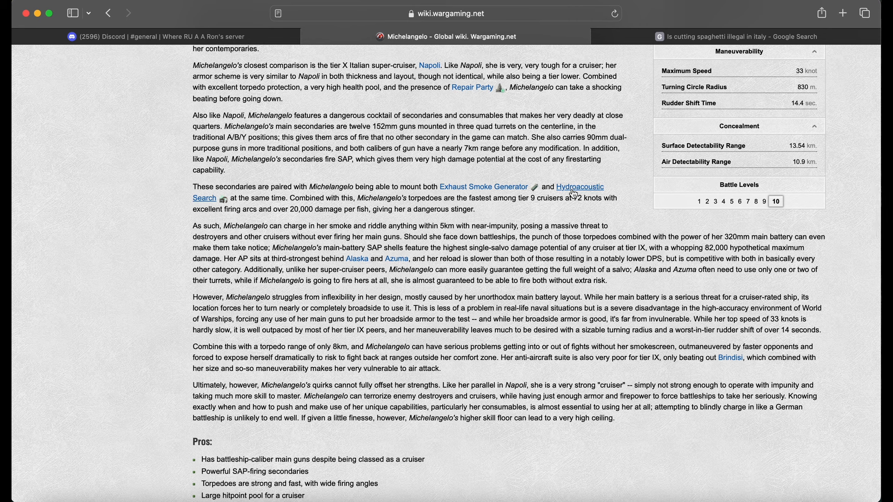
mouse_move(580, 192)
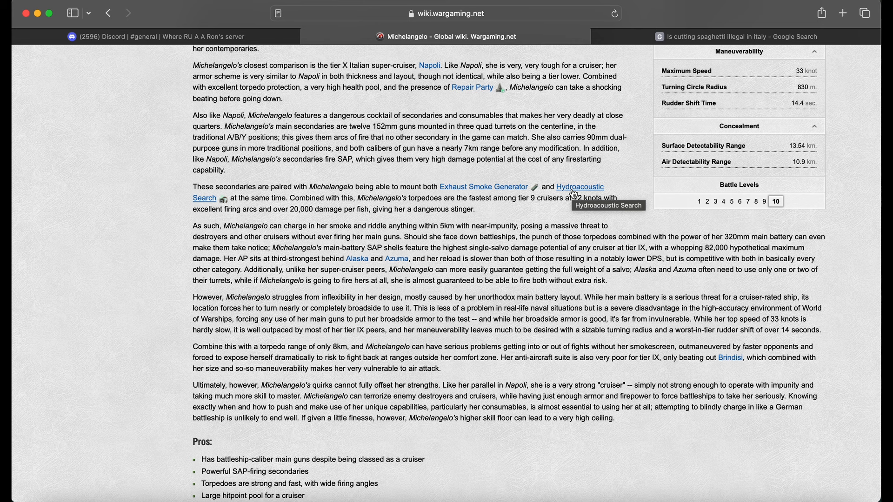
mouse_move(541, 223)
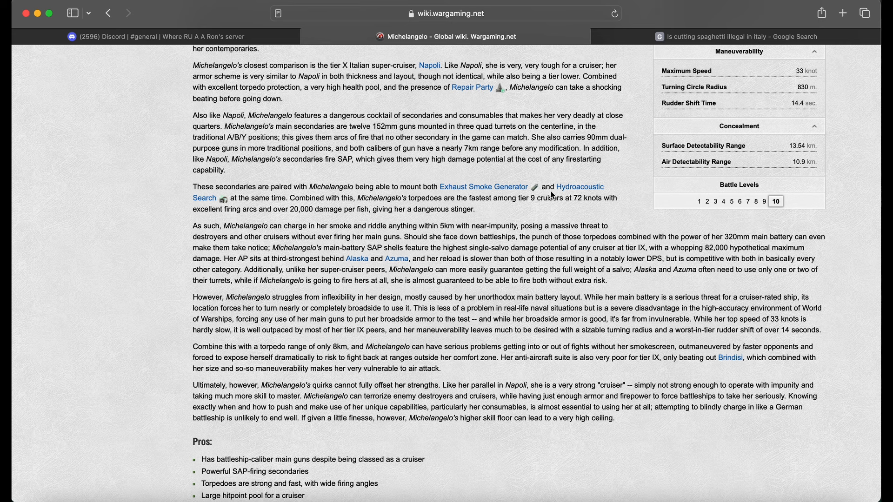
mouse_move(580, 187)
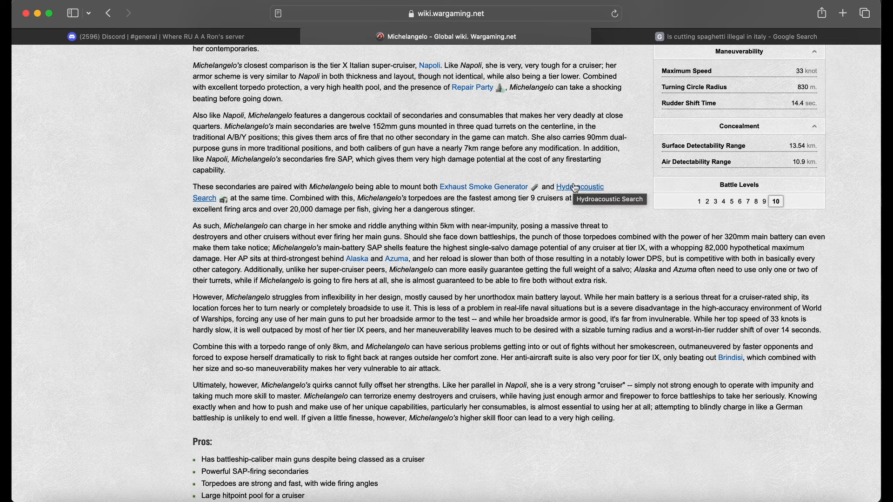
- Scroll to the Pros and Cons lists, Research note and Optimal Configuration upgrades
scroll("down", 3)
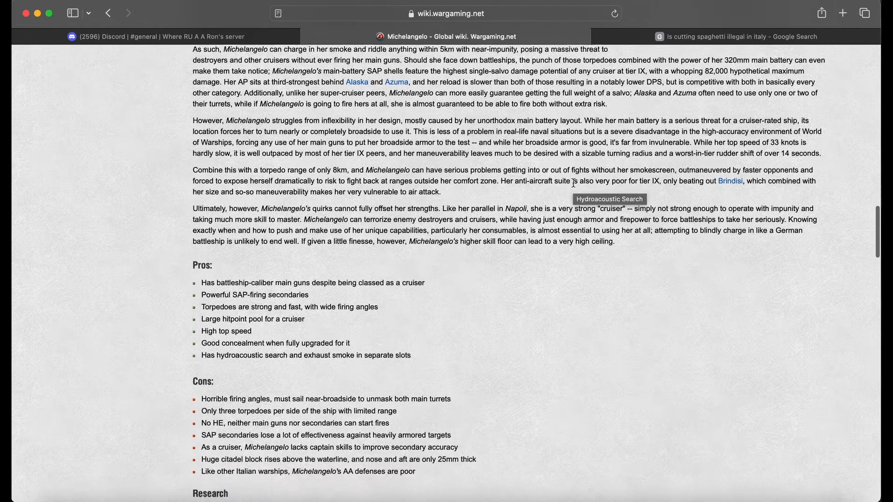
scroll("down", 3)
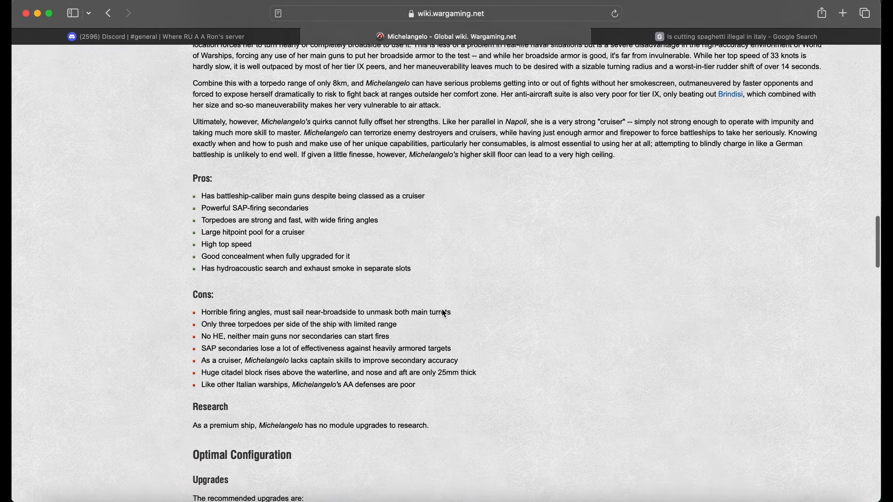
scroll("down", 3)
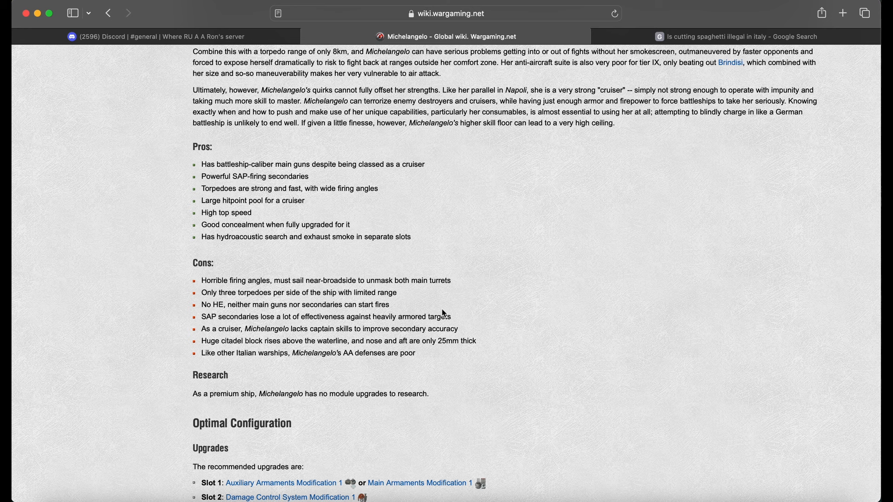
mouse_move(210, 277)
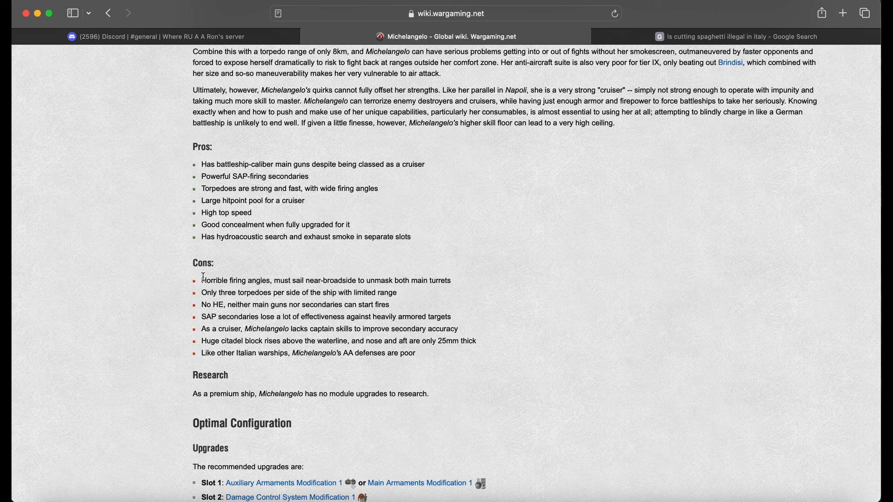
mouse_move(283, 313)
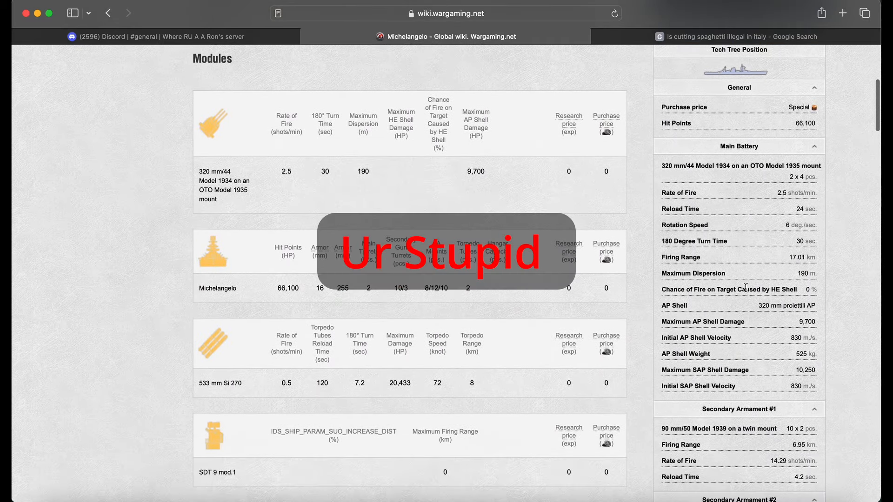
- Scroll back to the Modules tables showing the 33-knot propulsion and 152 mm secondary battery
left_click_drag(746, 288, 817, 390)
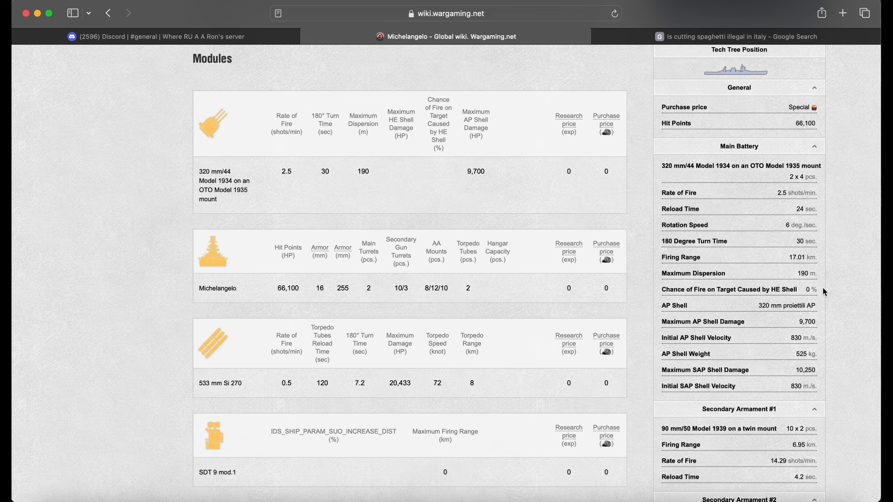
mouse_move(787, 300)
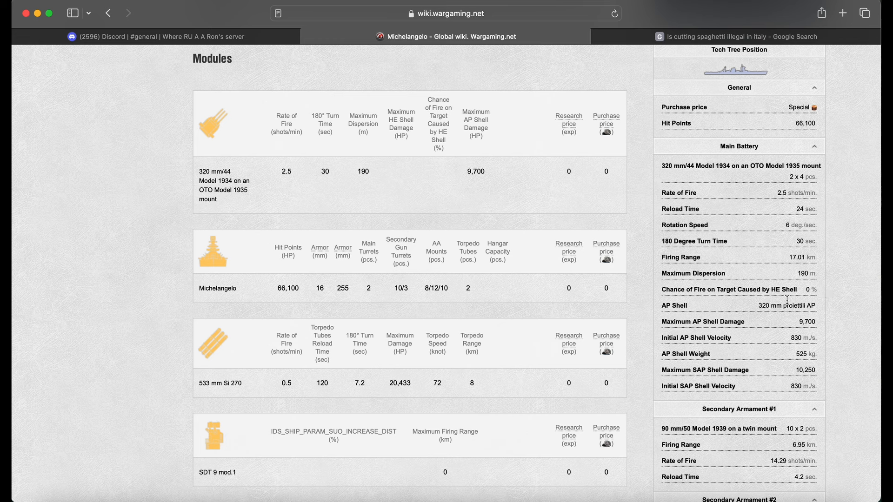
mouse_move(683, 290)
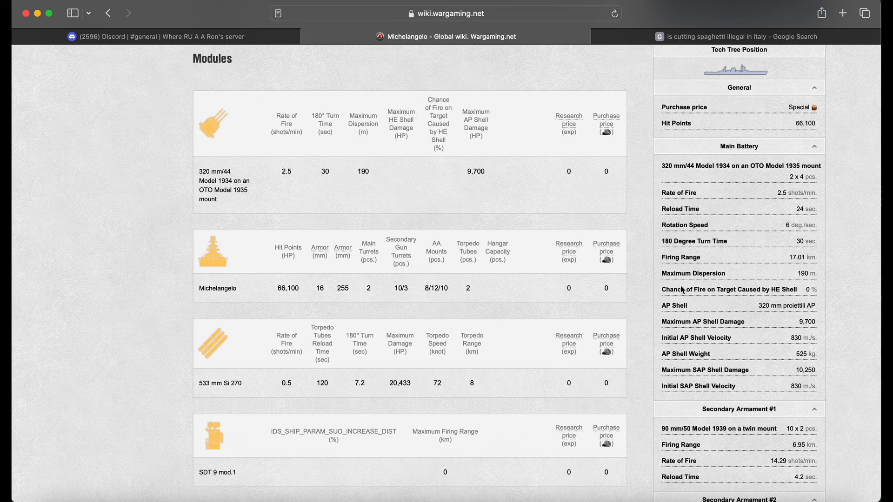
mouse_move(672, 290)
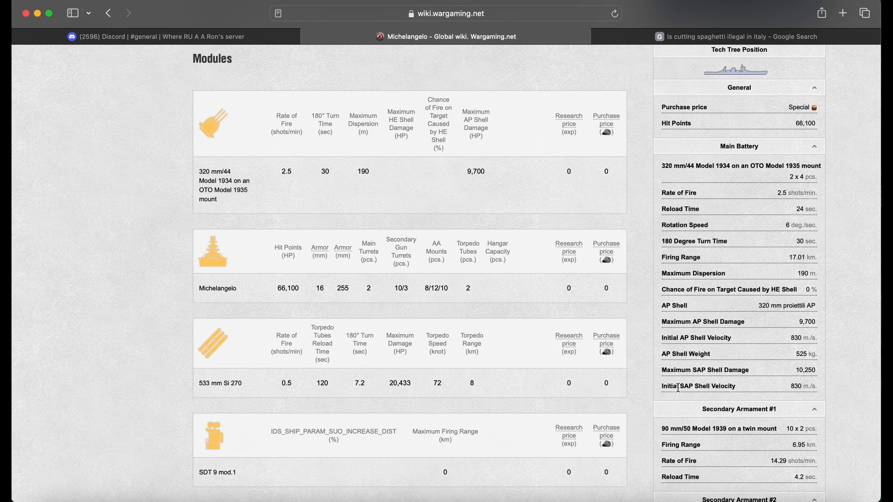
mouse_move(773, 385)
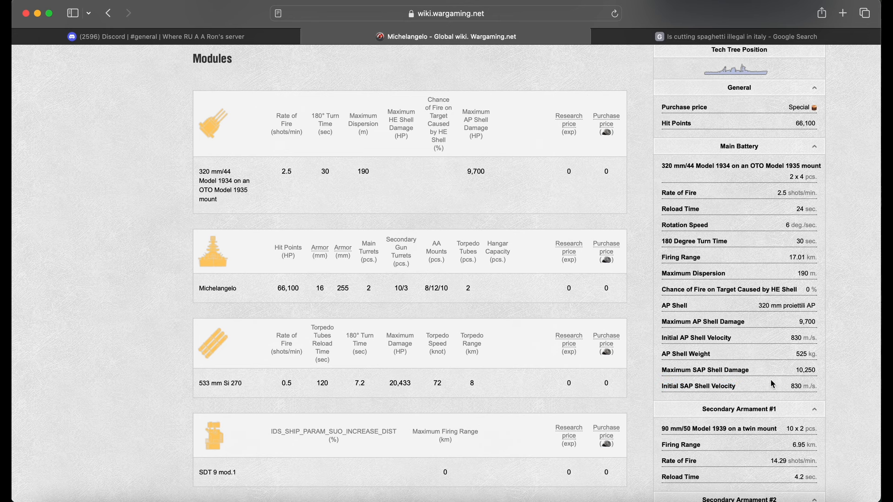
scroll("down", 3)
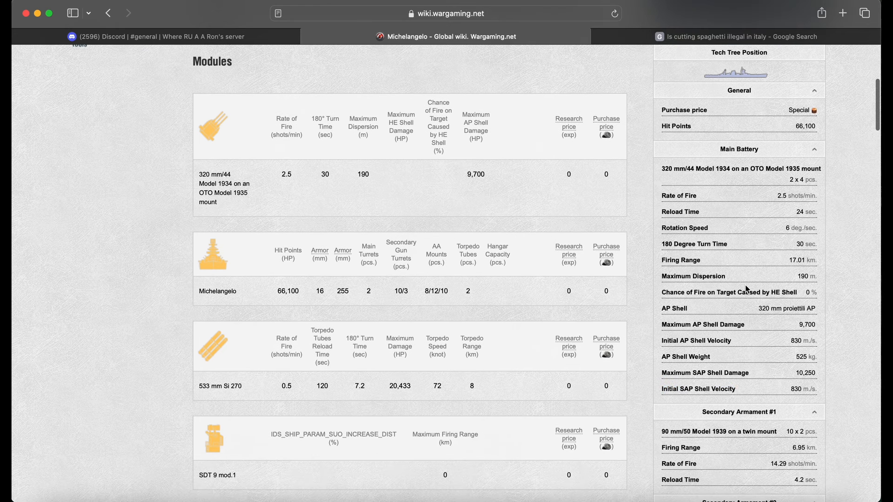
scroll("down", 3)
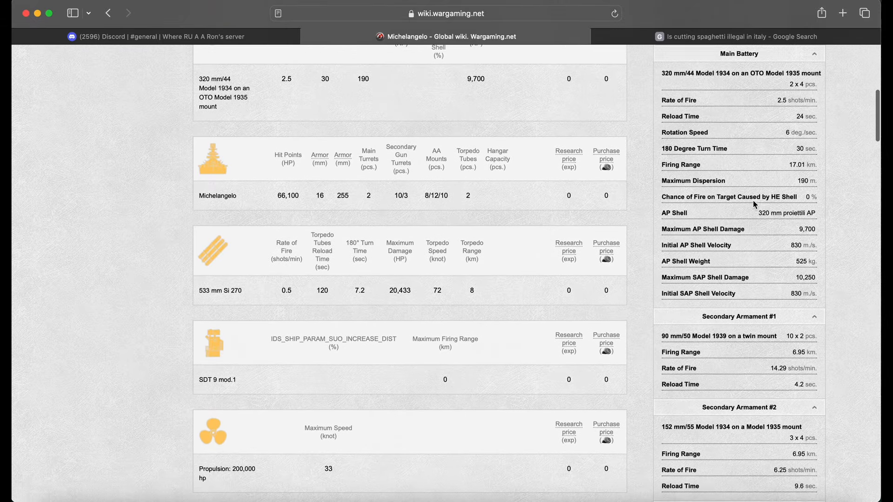
- Scroll to the recommended upgrades for Slots 1 to 6 and the Commander Skills table
scroll("down", 3)
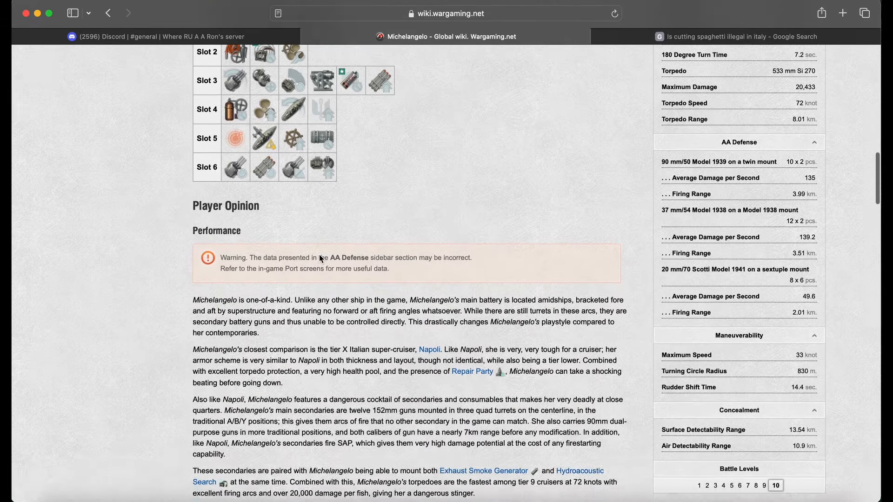
scroll("down", 3)
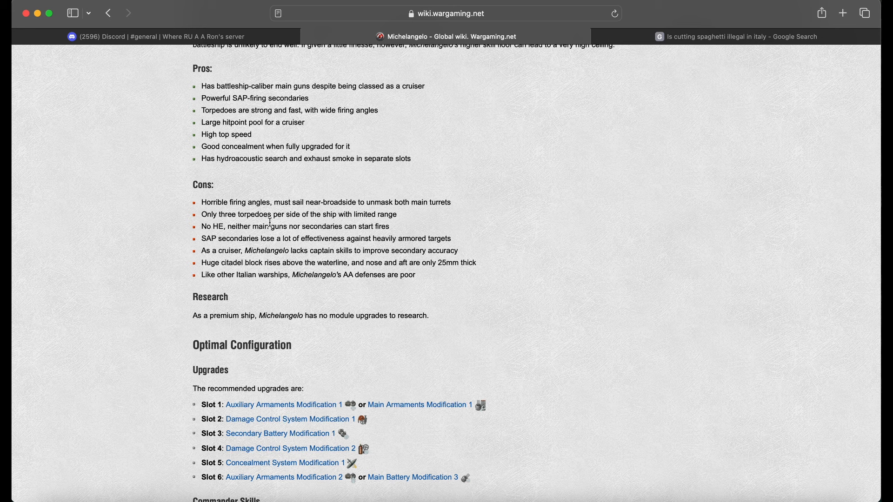
left_click_drag(201, 263, 335, 263)
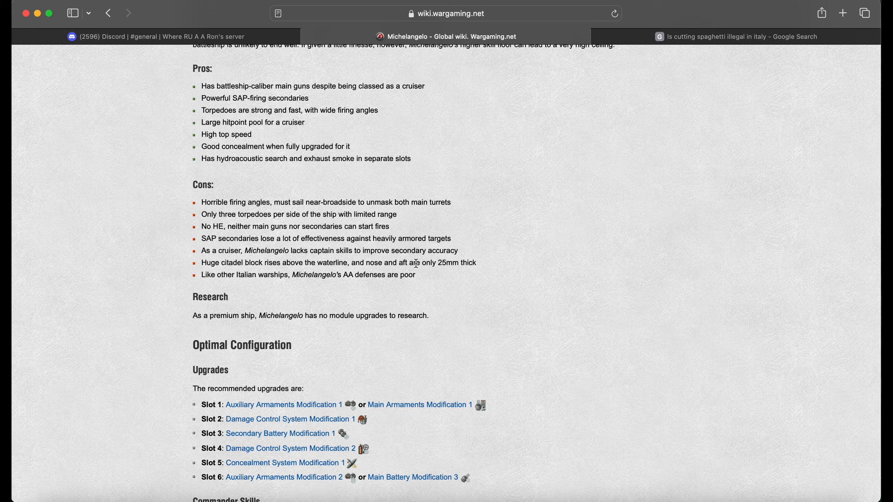
mouse_move(476, 278)
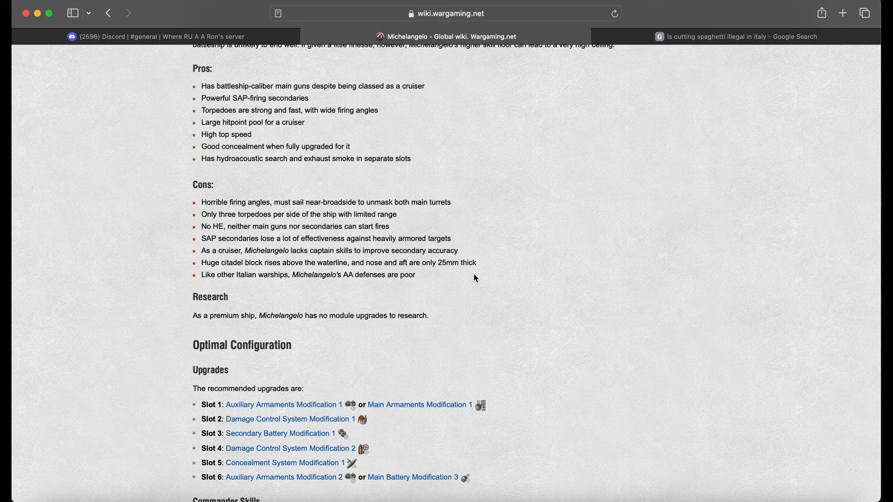
scroll("down", 3)
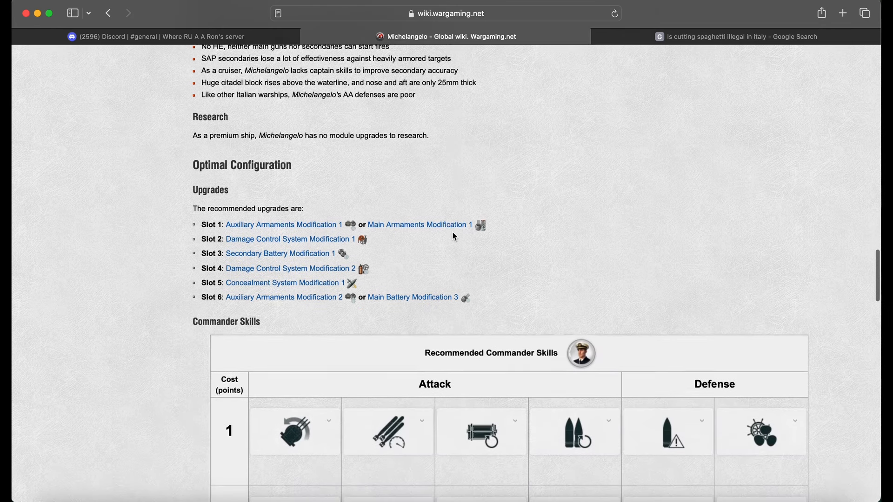
- Scroll through the Commander Skills table and back to the Modules section
scroll("down", 3)
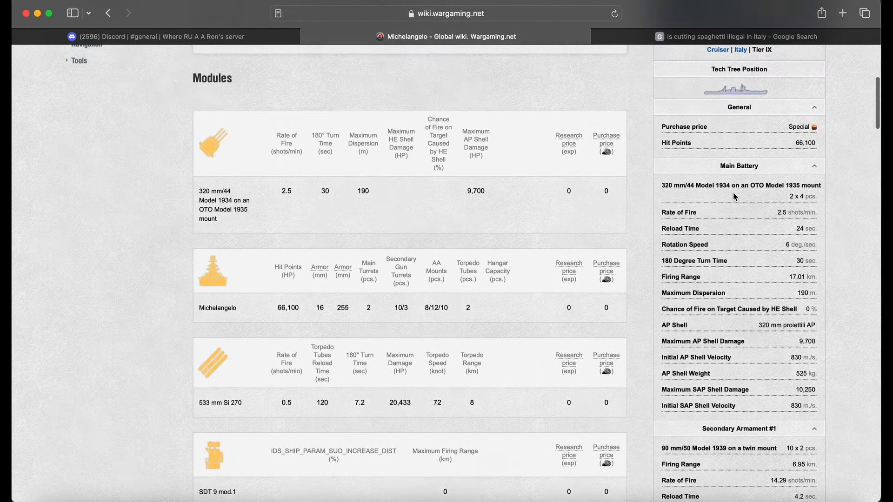
- Glance at the Discord general channel, then return to the Michelangelo wiki page
scroll("down", 3)
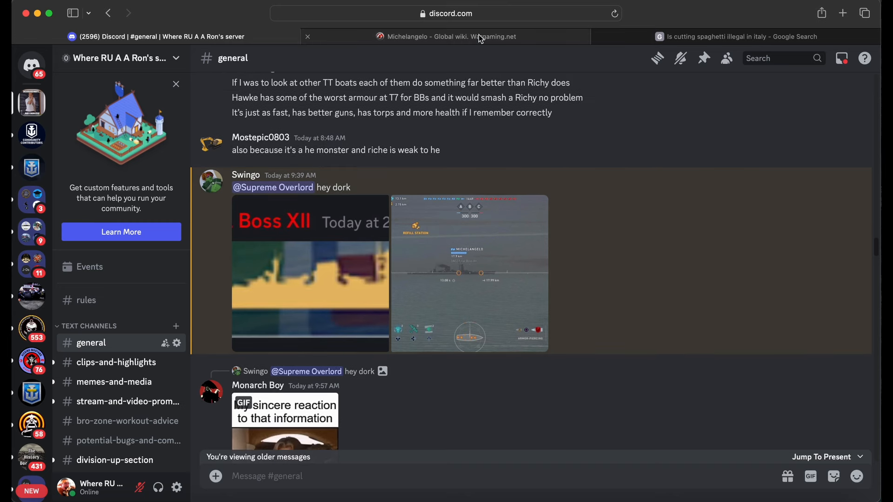
left_click(450, 37)
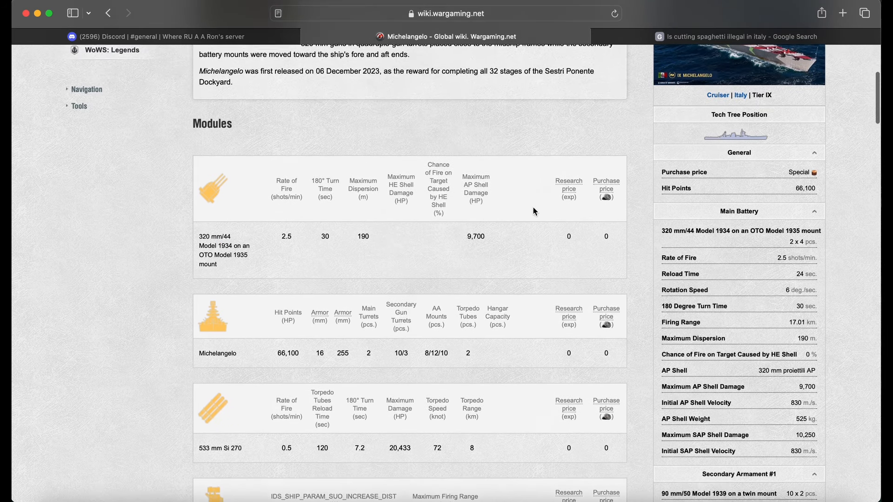